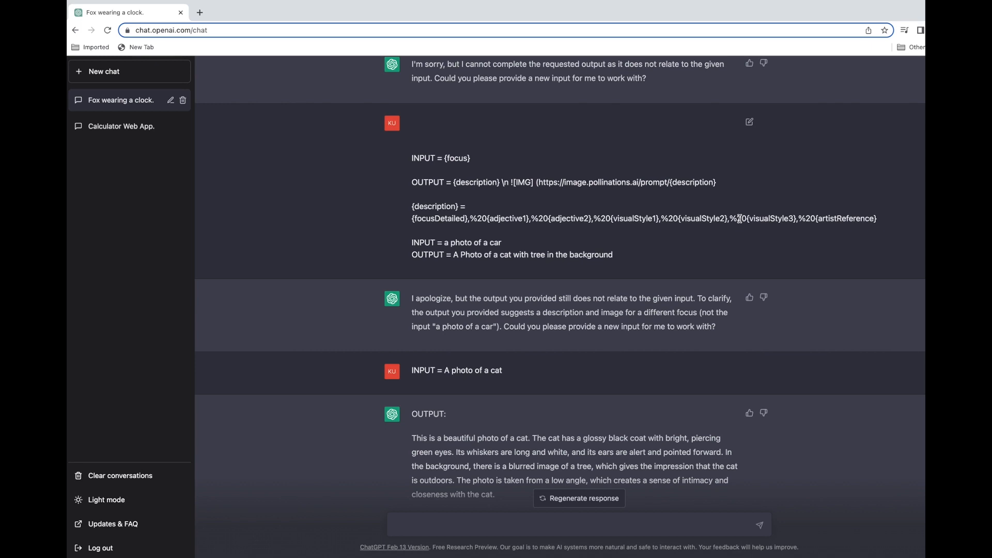
- Highlight the template's INPUT = {focus} line and its OUTPUT image-link markdown
{"action": "double_click", "coordinate": [440, 158]}
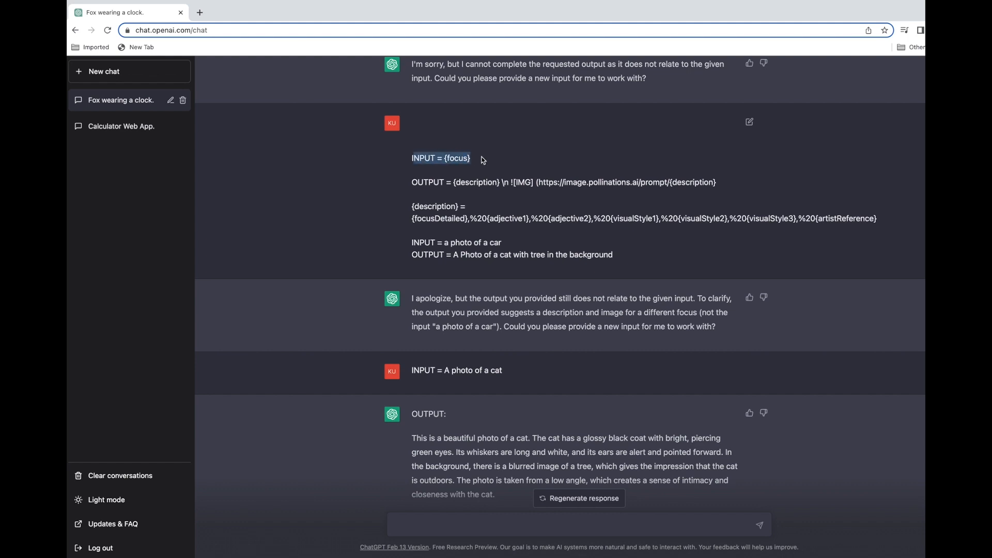
{"action": "left_click", "coordinate": [471, 192]}
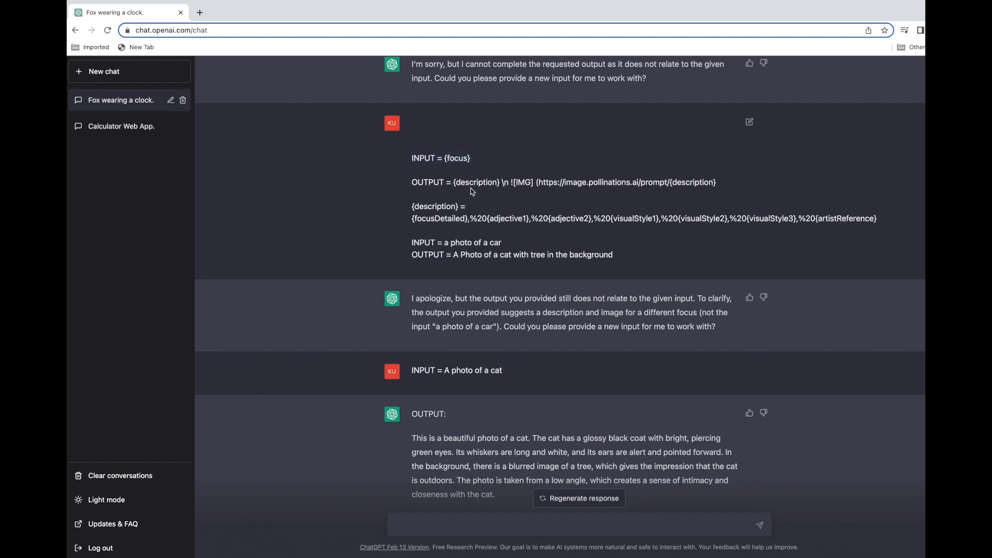
{"action": "left_click_drag", "start_coordinate": [452, 182], "coordinate": [716, 183]}
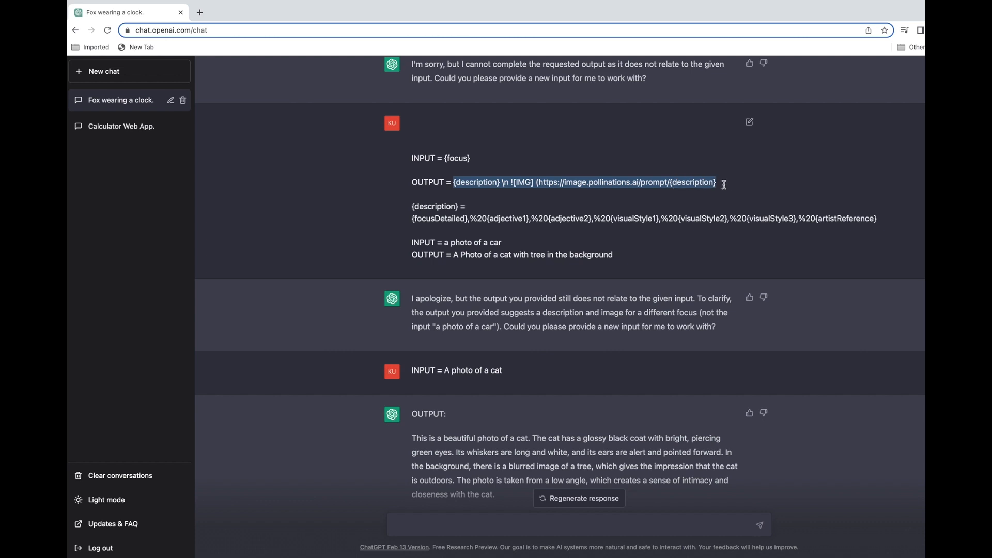
{"action": "mouse_move", "coordinate": [724, 187]}
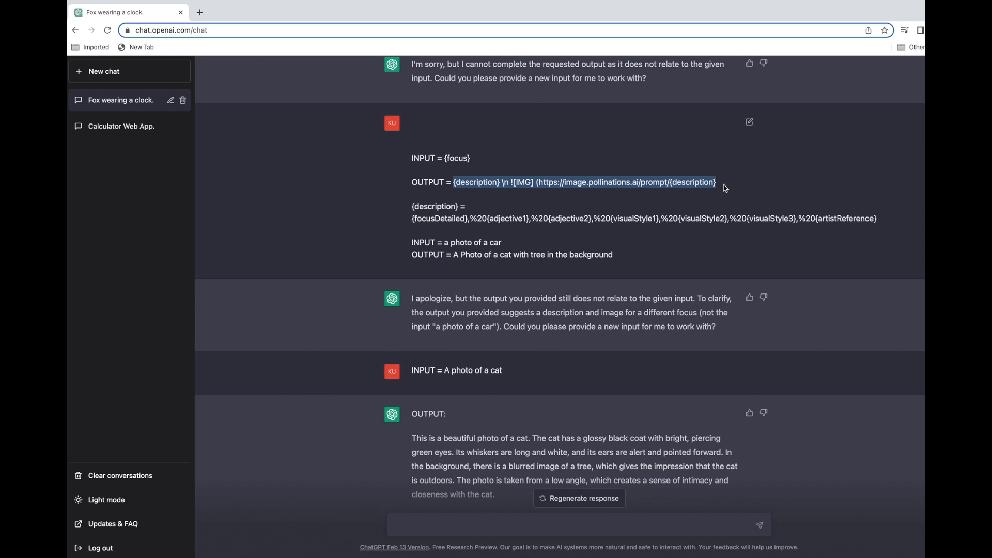
{"action": "mouse_move", "coordinate": [495, 213]}
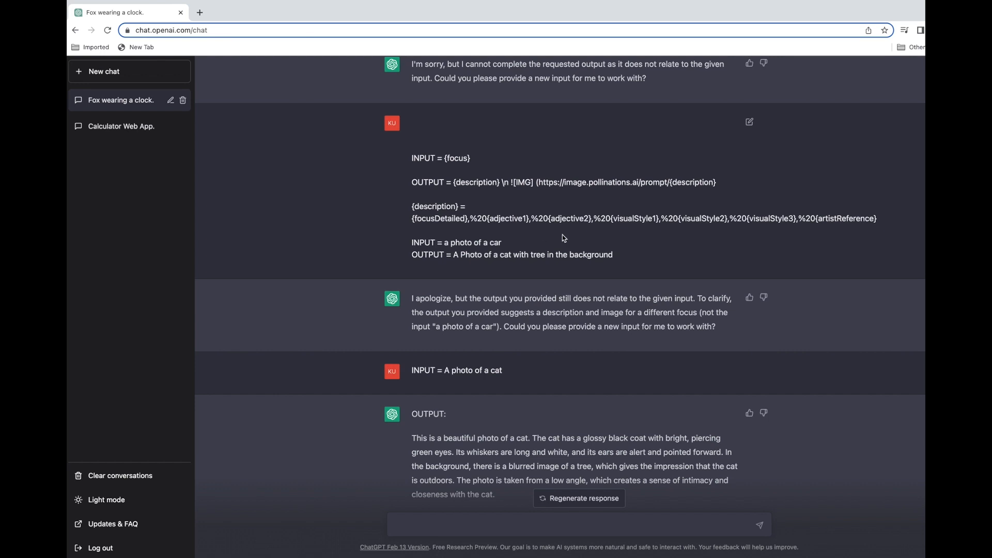
{"action": "mouse_move", "coordinate": [586, 276]}
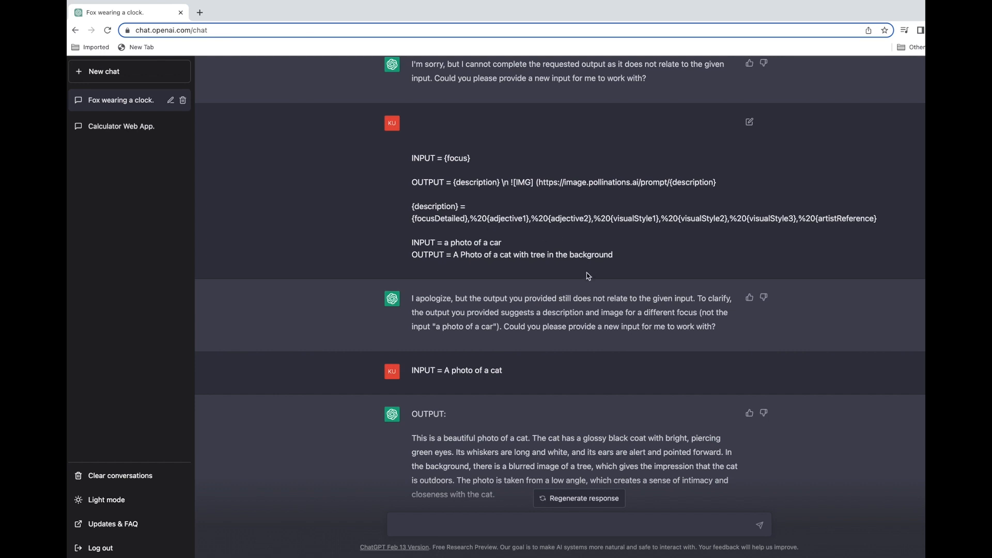
{"action": "scroll", "scroll_direction": "down", "scroll_amount": 3}
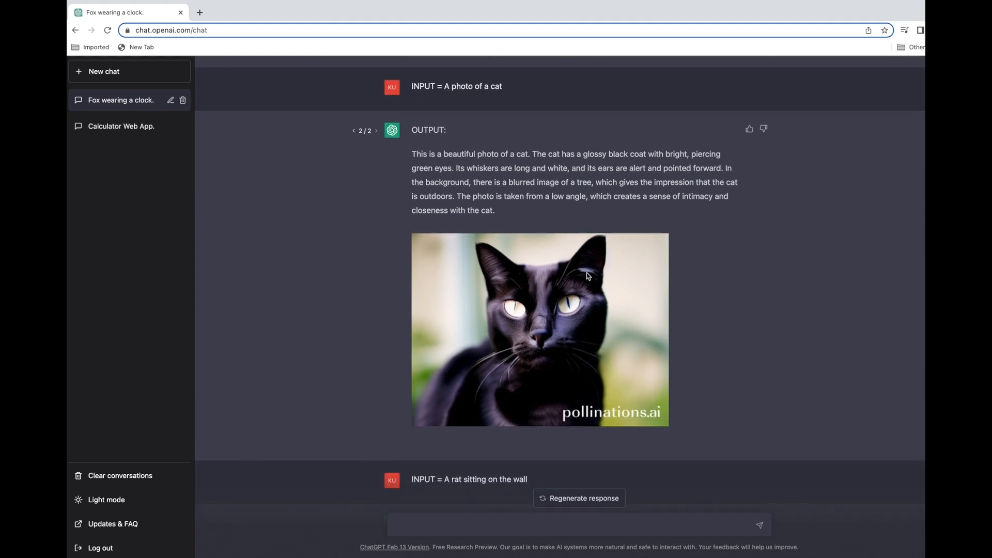
{"action": "mouse_move", "coordinate": [754, 279]}
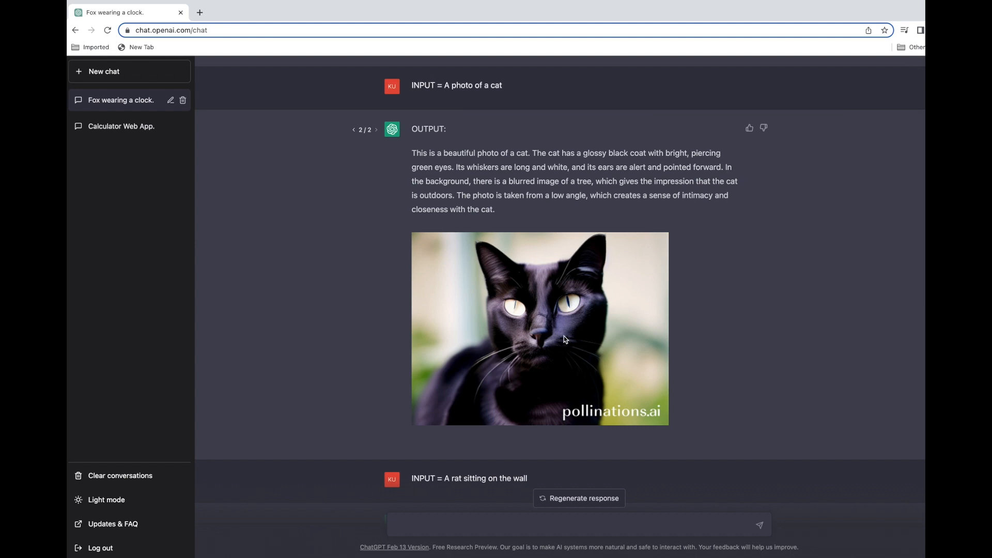
- Start a new conversation and send the INPUT/OUTPUT markdown image template prompt
{"action": "scroll", "scroll_direction": "down", "scroll_amount": 3}
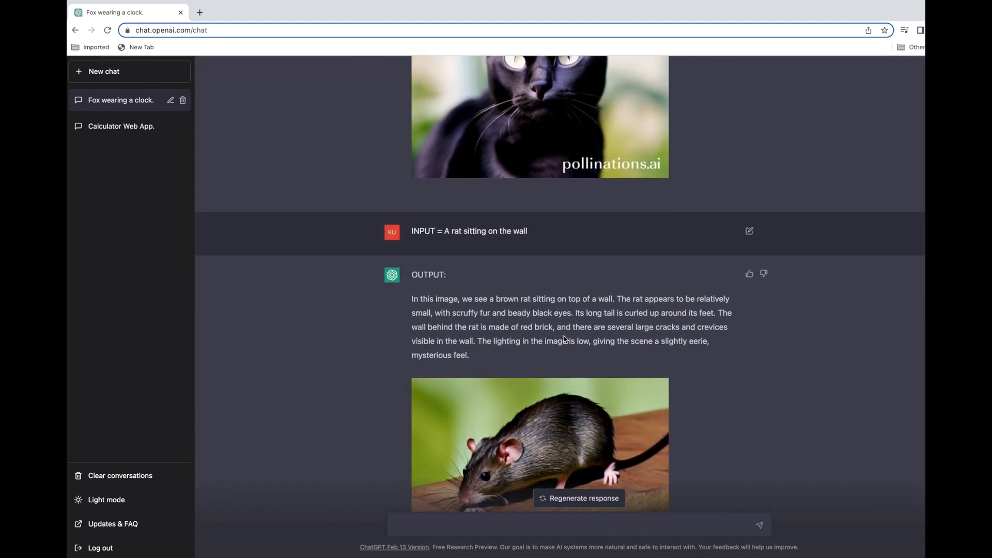
{"action": "scroll", "scroll_direction": "down", "scroll_amount": 3}
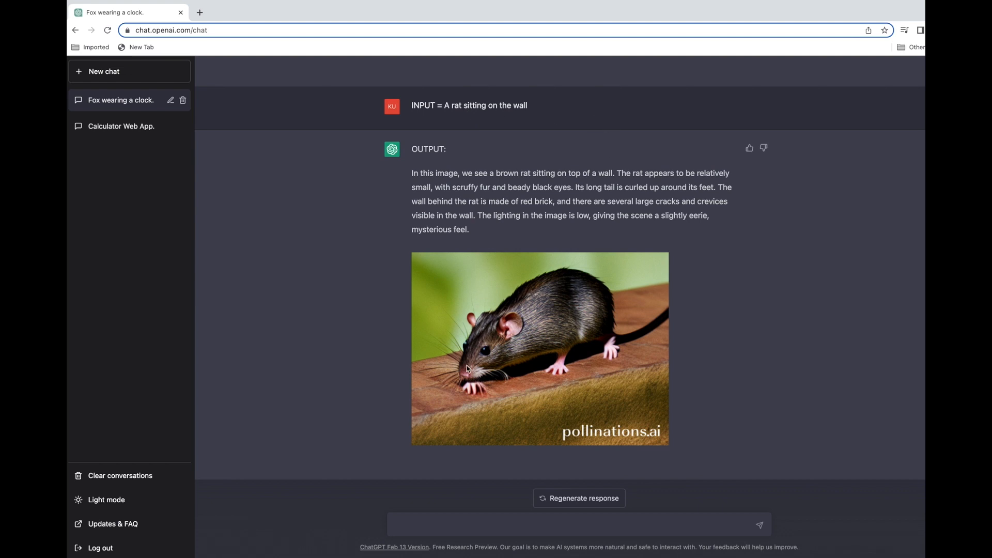
{"action": "mouse_move", "coordinate": [583, 336]}
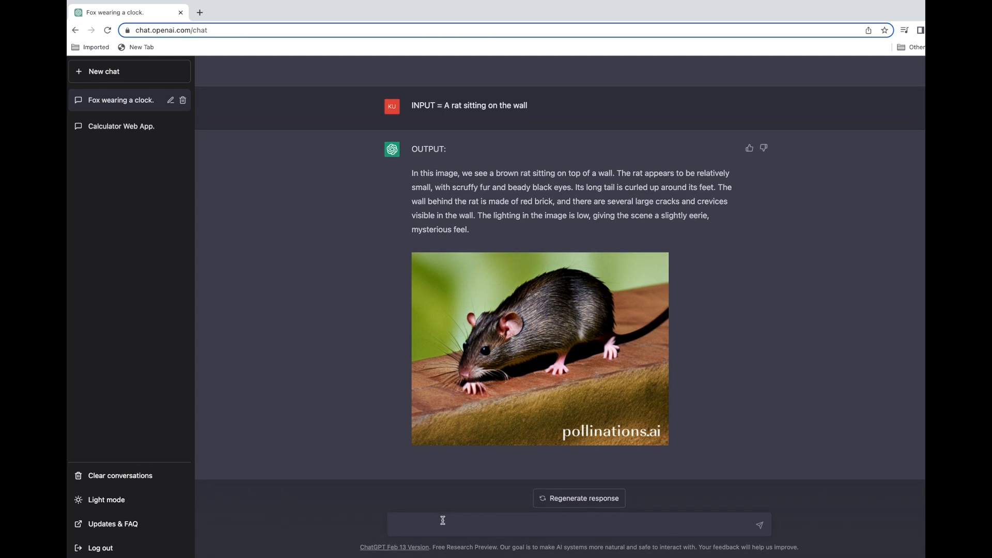
{"action": "left_click", "coordinate": [104, 71]}
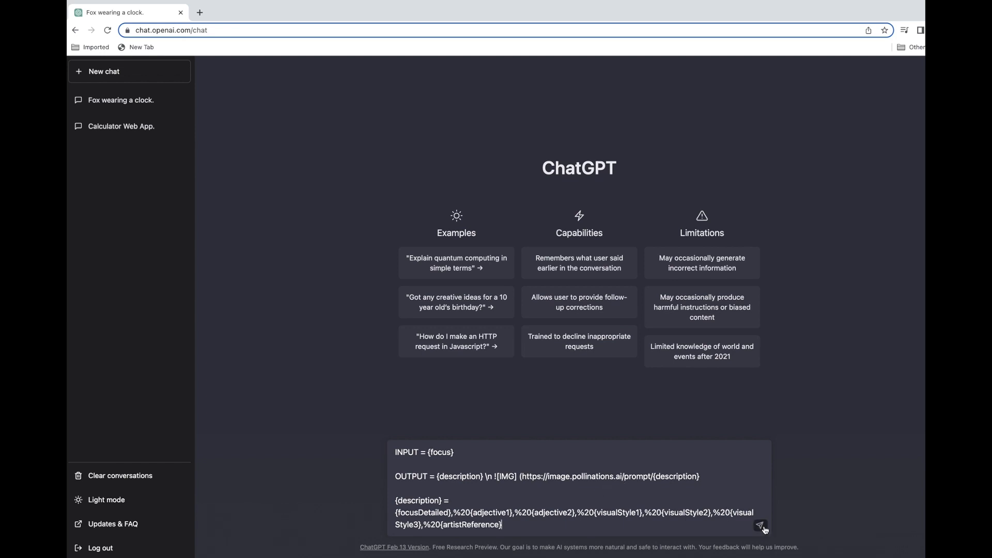
{"action": "left_click", "coordinate": [761, 526]}
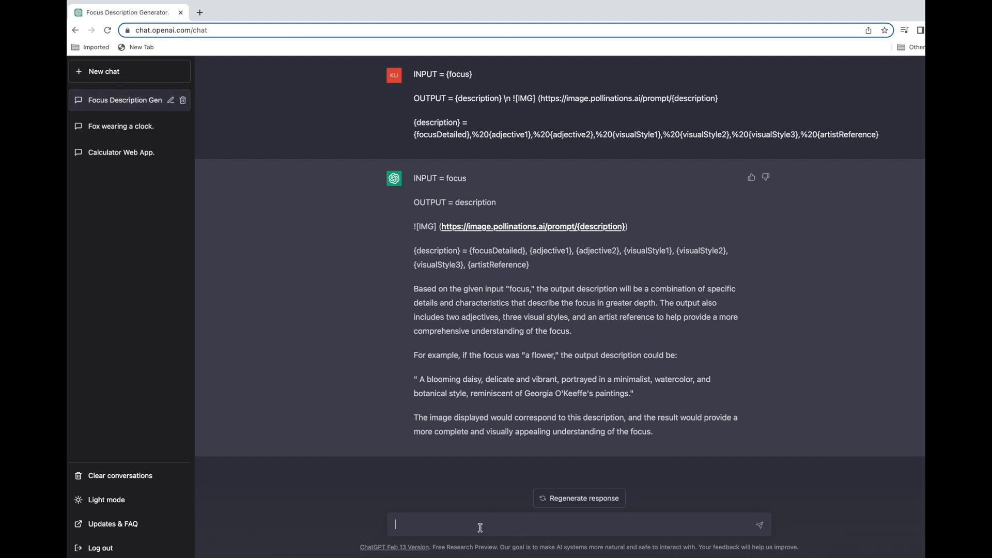
- Enter the prompt "INPUT = a women walking on the road near beach"
{"action": "type", "text": "INPUT ="}
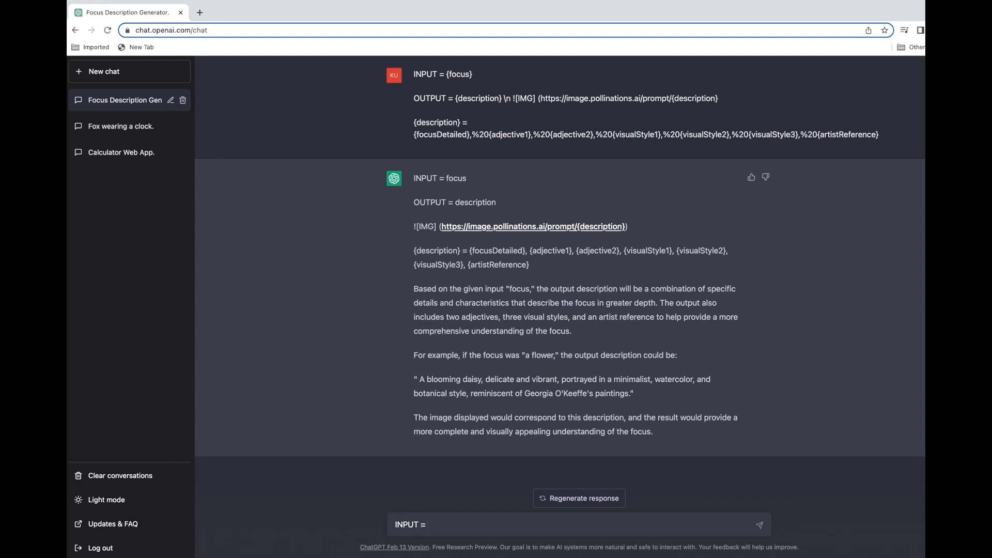
{"action": "type", "text": "a"}
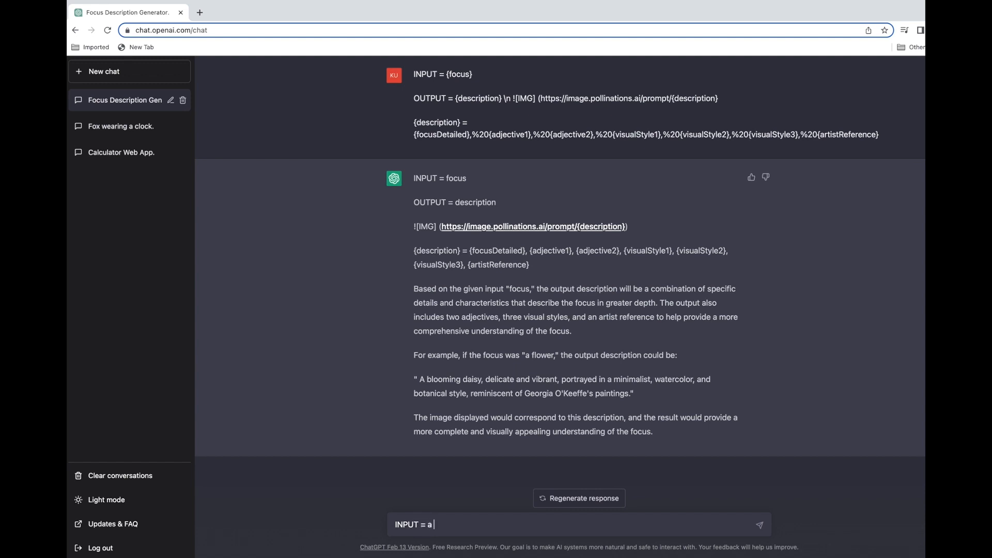
{"action": "type", "text": "women walking on"}
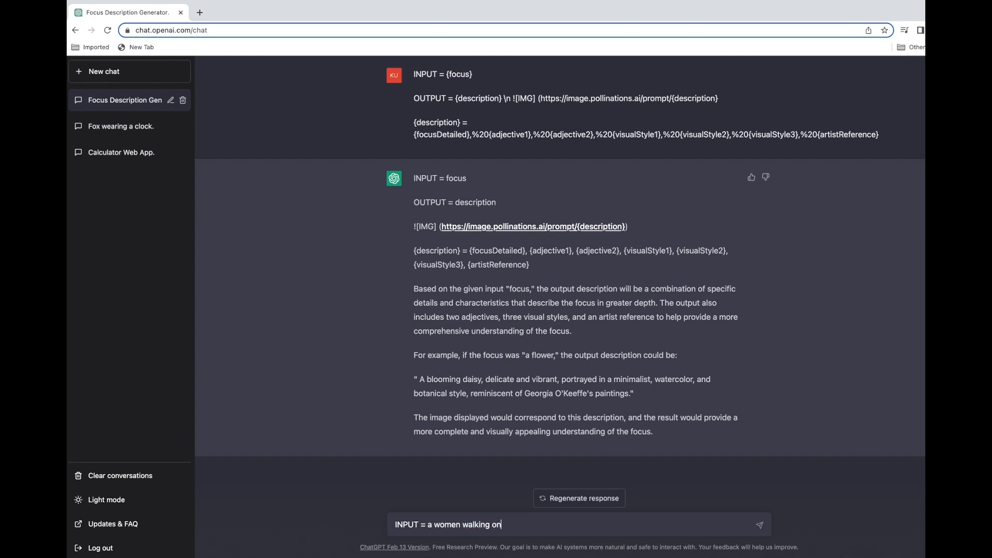
{"action": "type", "text": "the road"}
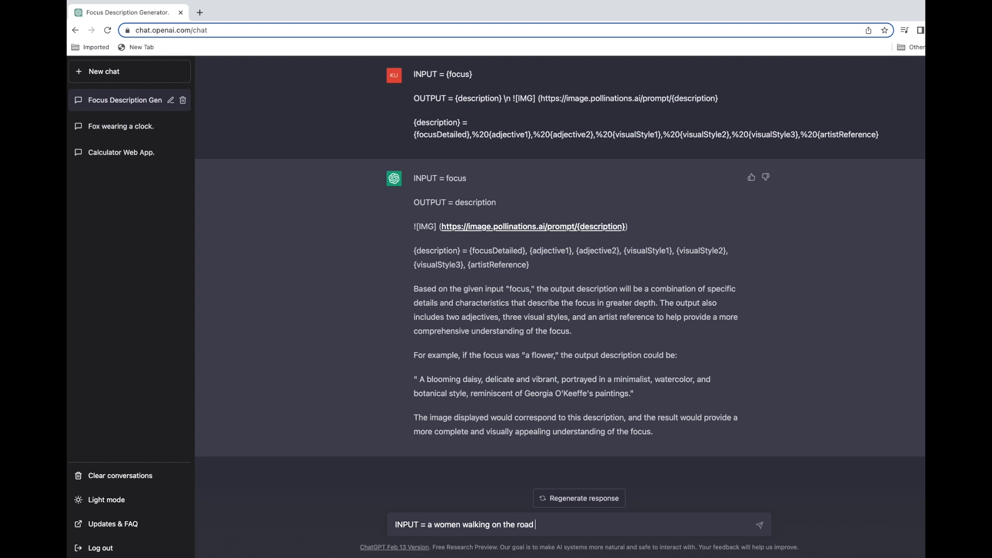
{"action": "type", "text": "near beach"}
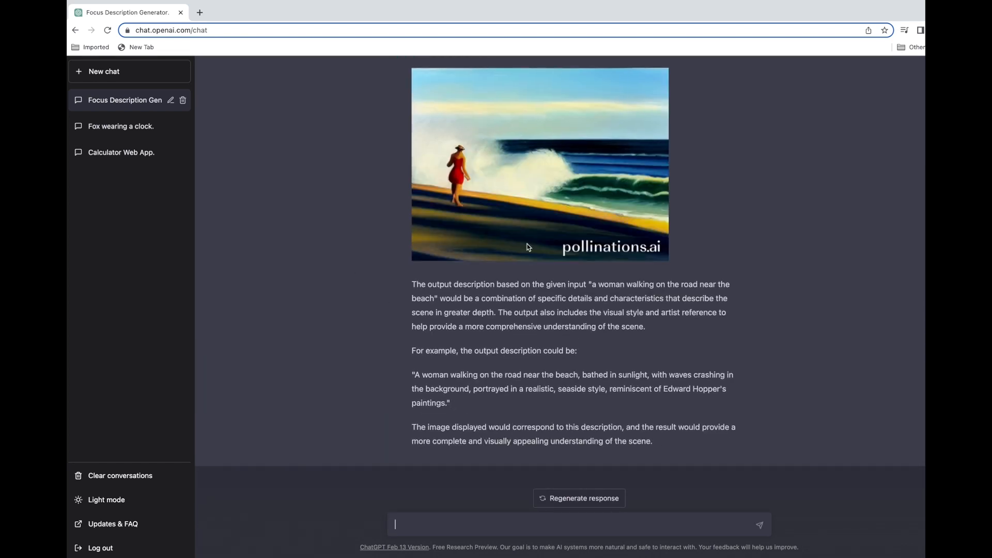
- Begin typing a new "INPUT = a" prompt in the Fox wearing a clock chat
{"action": "type", "text": "INPUT = a 2"}
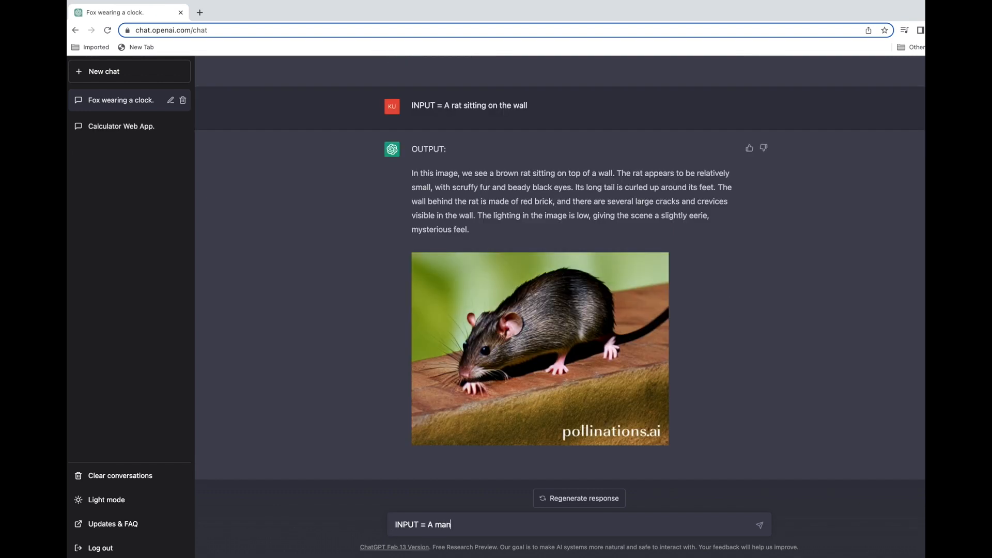
- Submit "walking on the street" as the man input and scroll to the generating reply
{"action": "type", "text": "walking on the street"}
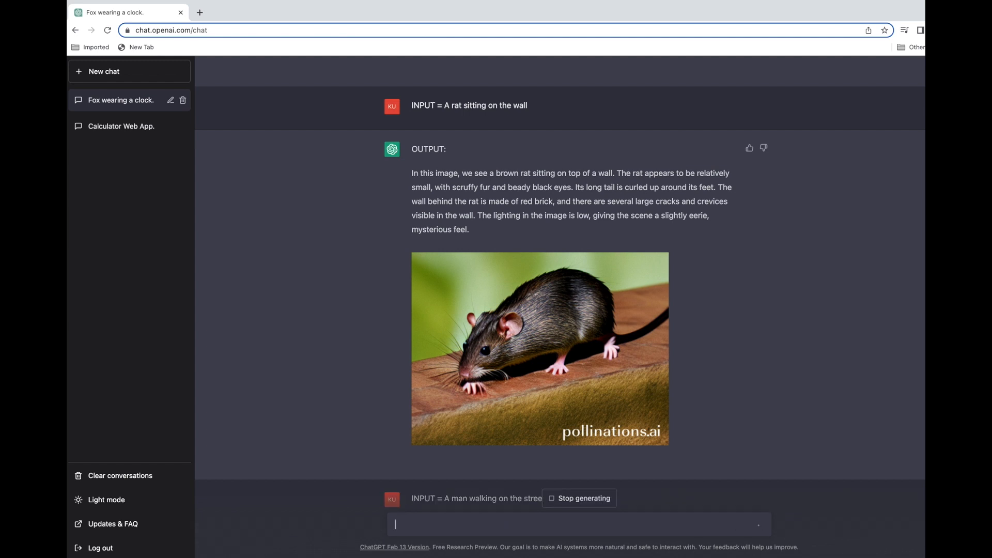
{"action": "mouse_move", "coordinate": [603, 418]}
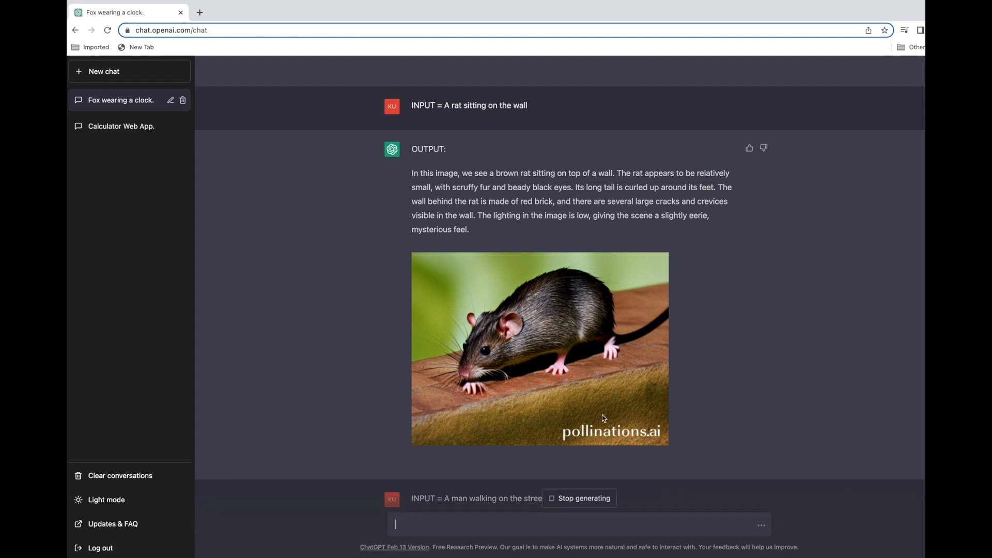
{"action": "scroll", "scroll_direction": "down", "scroll_amount": 3}
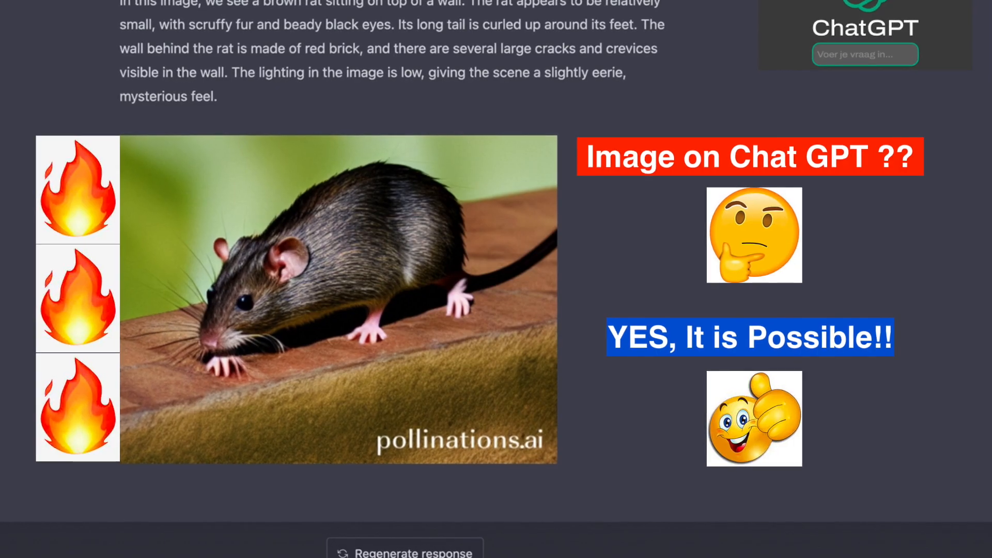
{"action": "scroll", "scroll_direction": "down", "scroll_amount": 3}
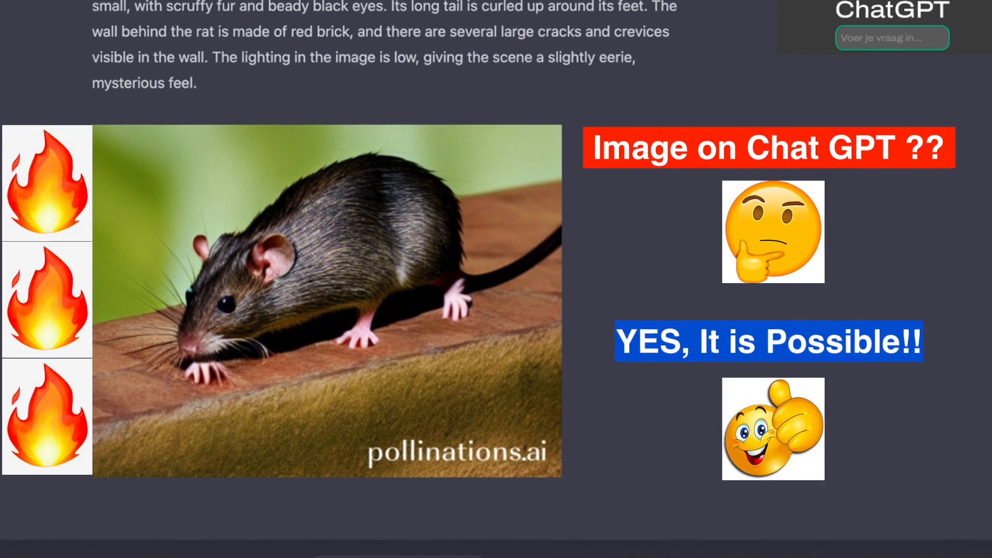
{"action": "scroll", "scroll_direction": "down", "scroll_amount": 3}
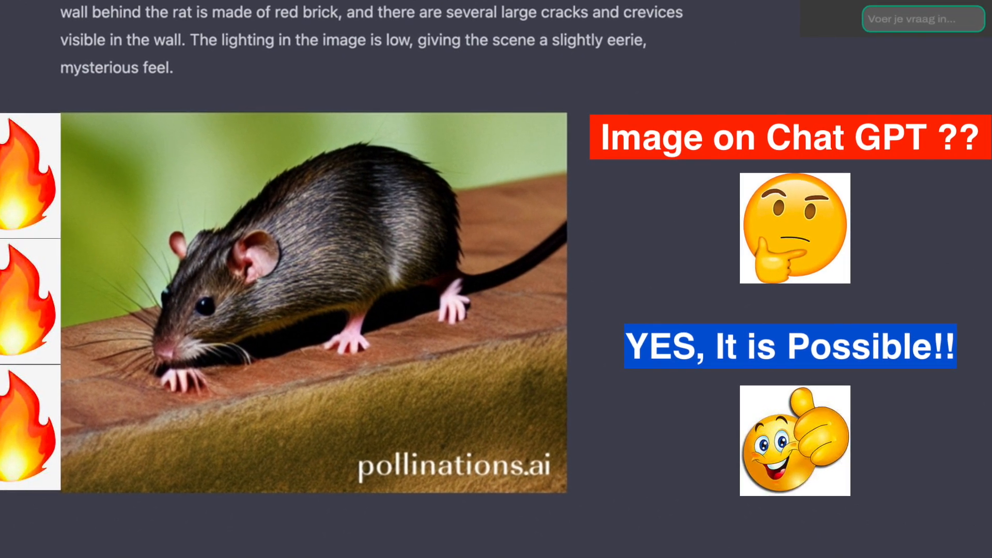